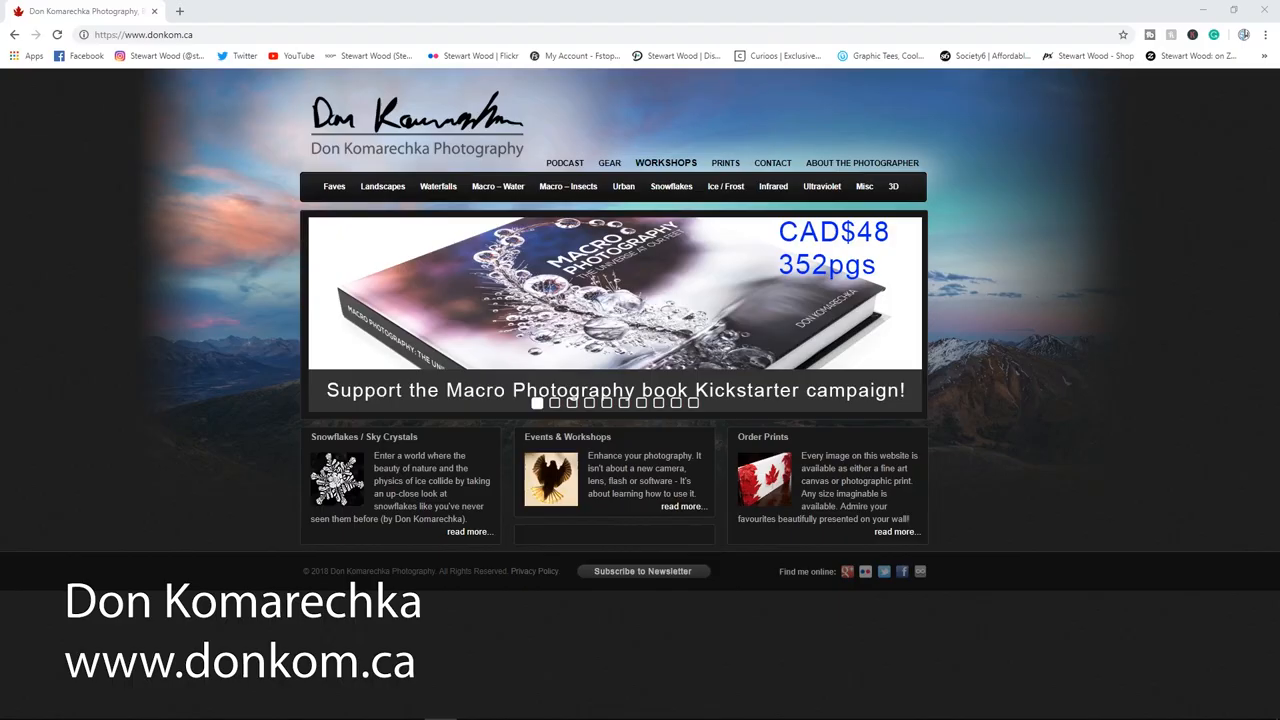
{"action": "mouse_move", "coordinate": [990, 602]}
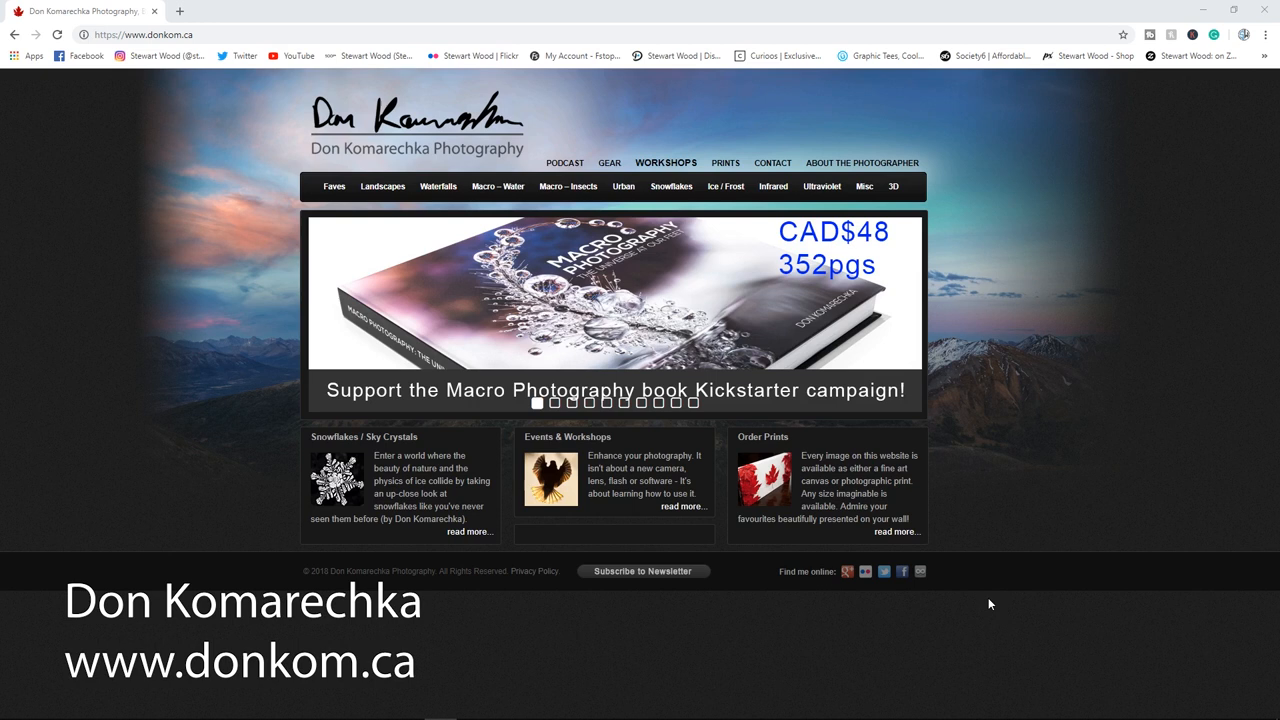
Open the Macro – Insects gallery from the Don Komarechka Photography navigation bar
{"action": "left_click", "coordinate": [567, 186]}
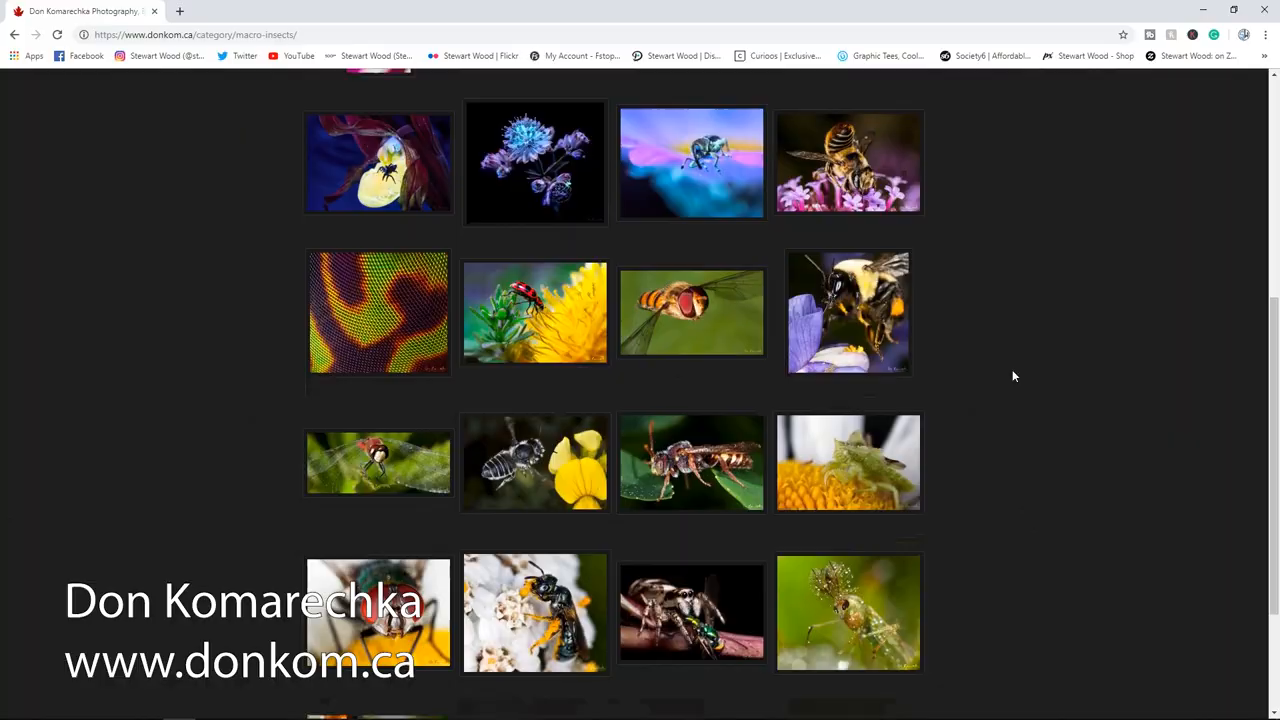